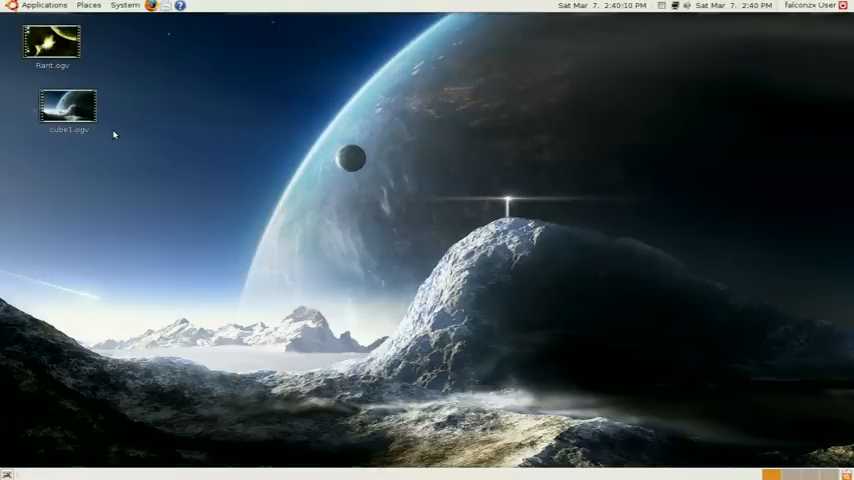
Launch Firefox from the top panel so the Ubuntu Start Page appears
{"action": "left_click", "coordinate": [152, 6]}
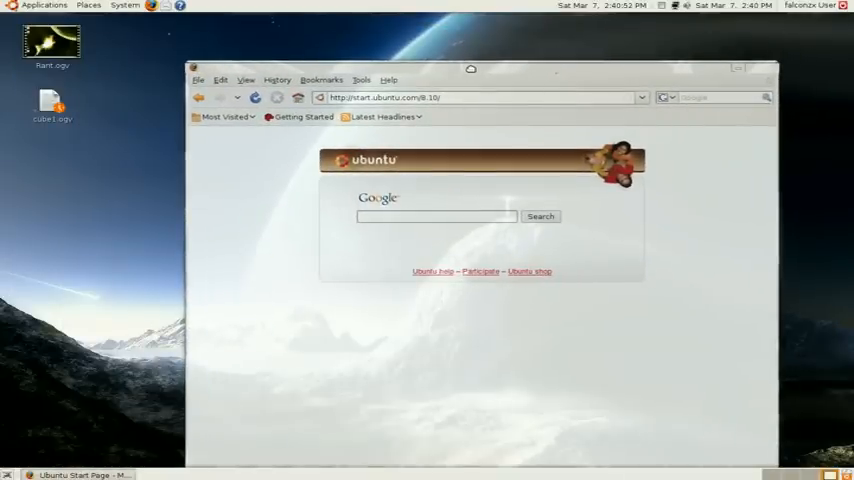